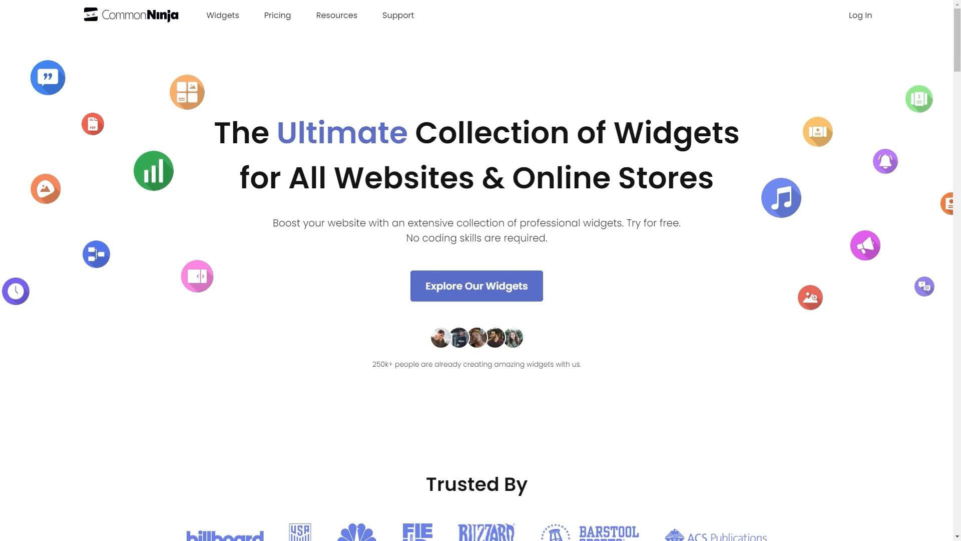
Browse the Common Ninja widget collection to reach the World Clock widget page
click(476, 286)
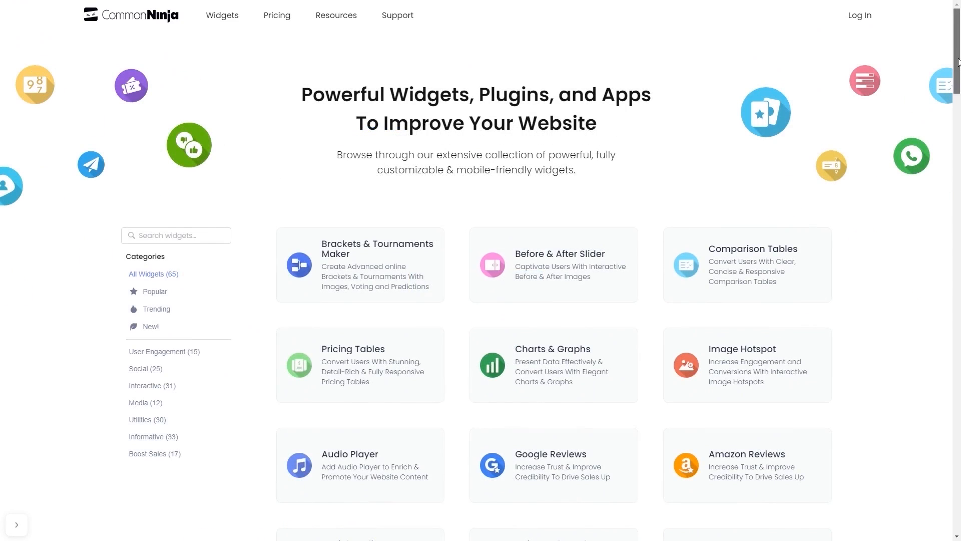
scroll(down, 3)
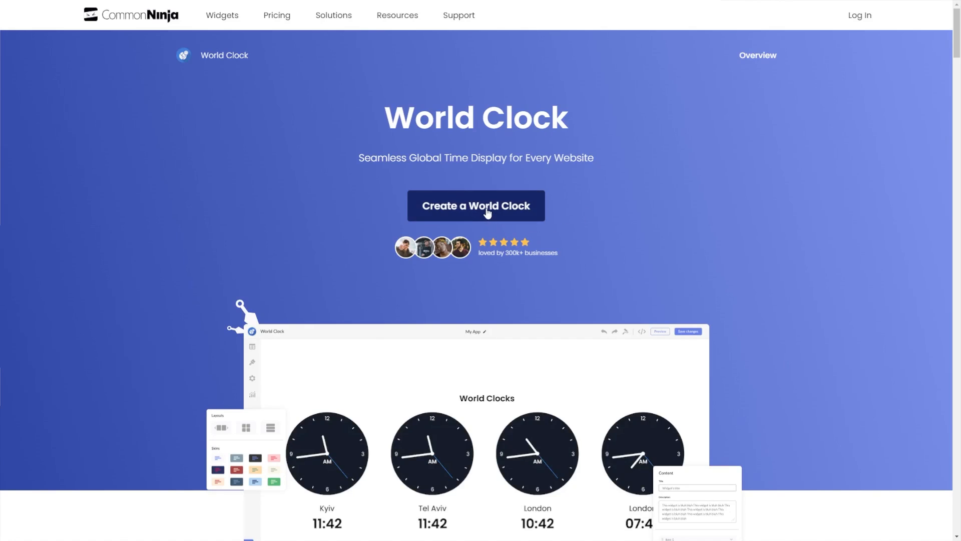
Create a new World Clock widget with its default New York and Paris clocks
click(476, 205)
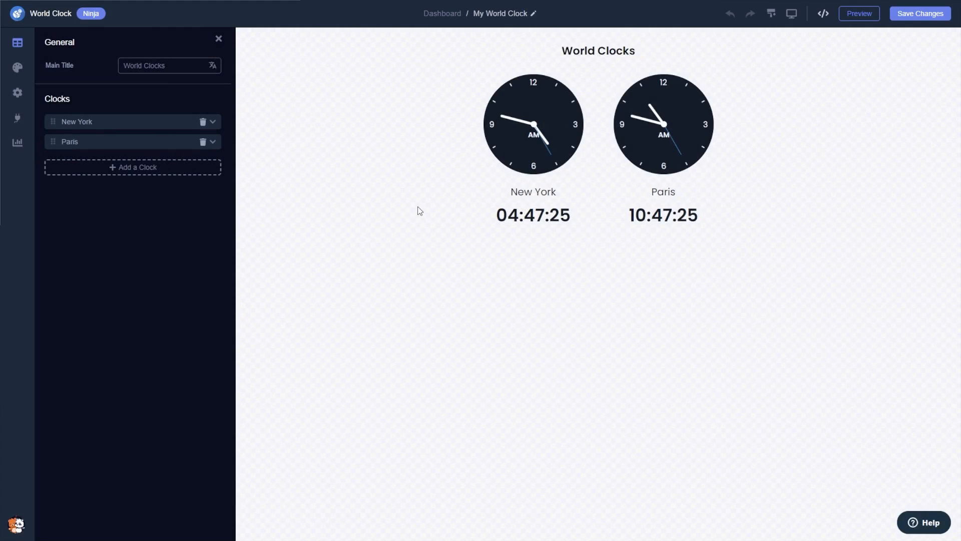
click(211, 141)
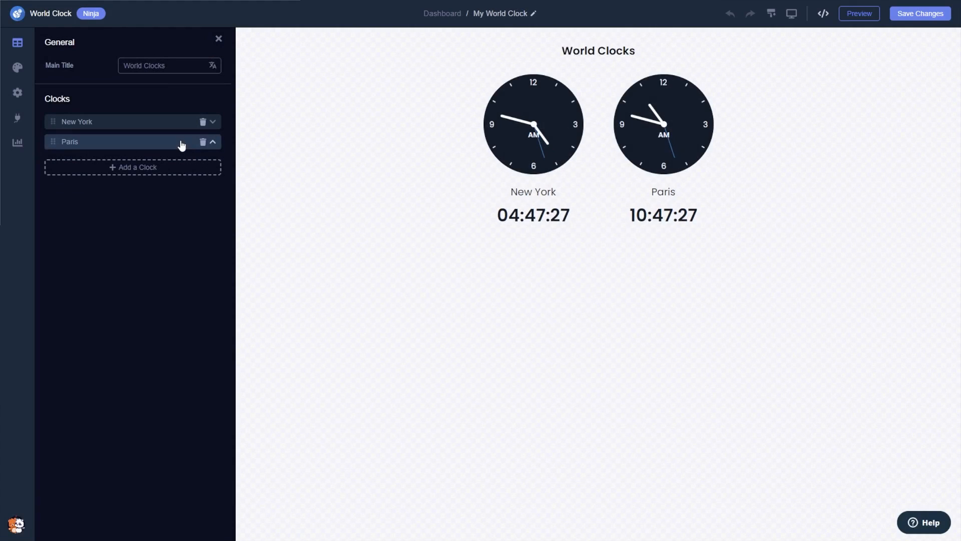
click(212, 141)
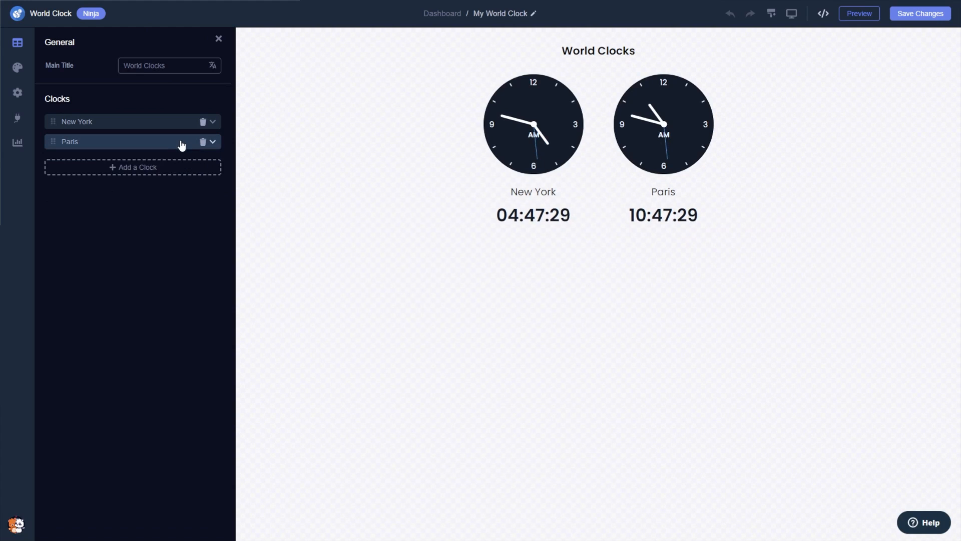
Add a third clock set to Europe/Kiev and named Kiev
click(132, 167)
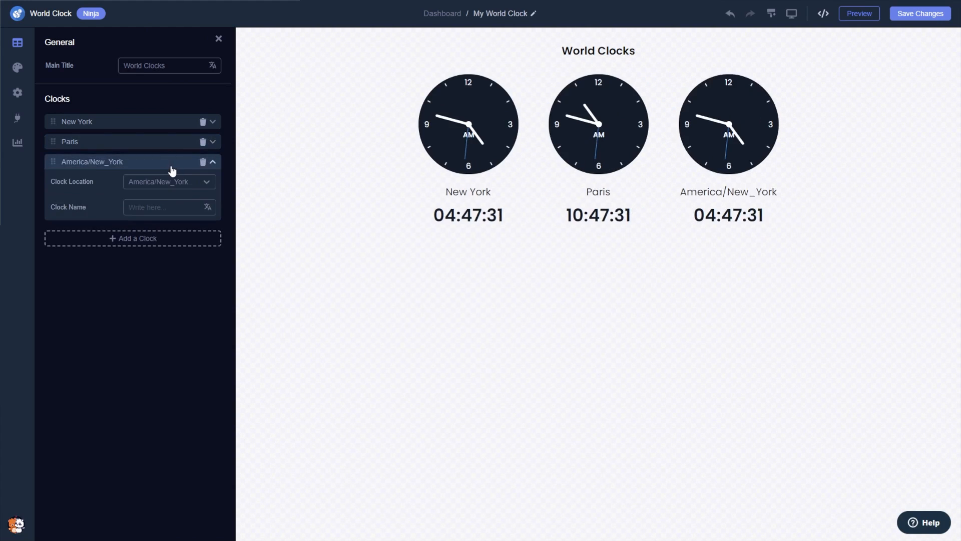
click(170, 181)
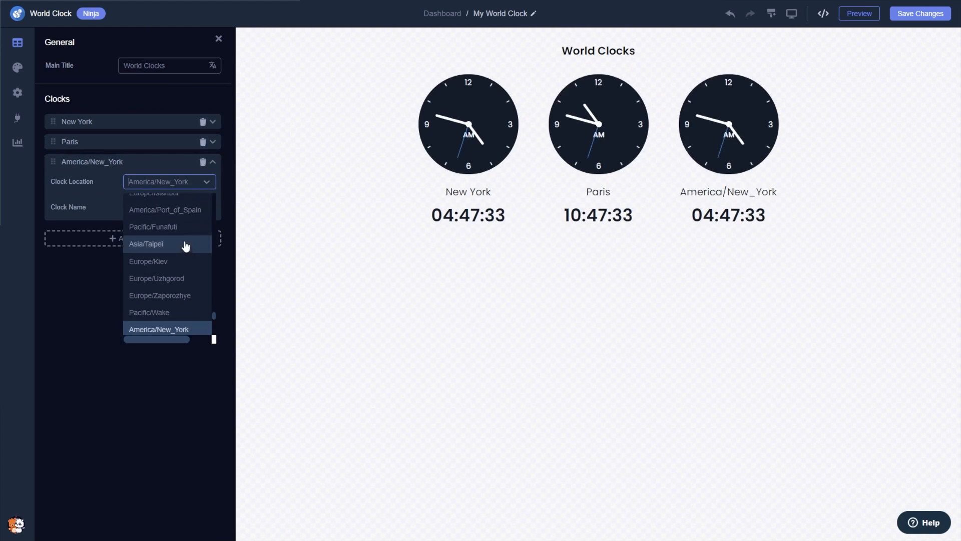
click(148, 262)
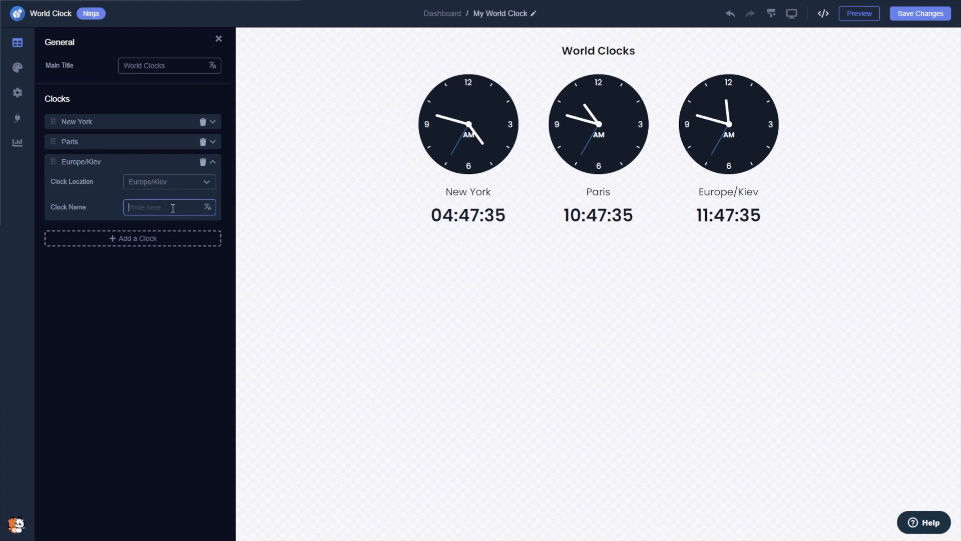
text(Kiev)
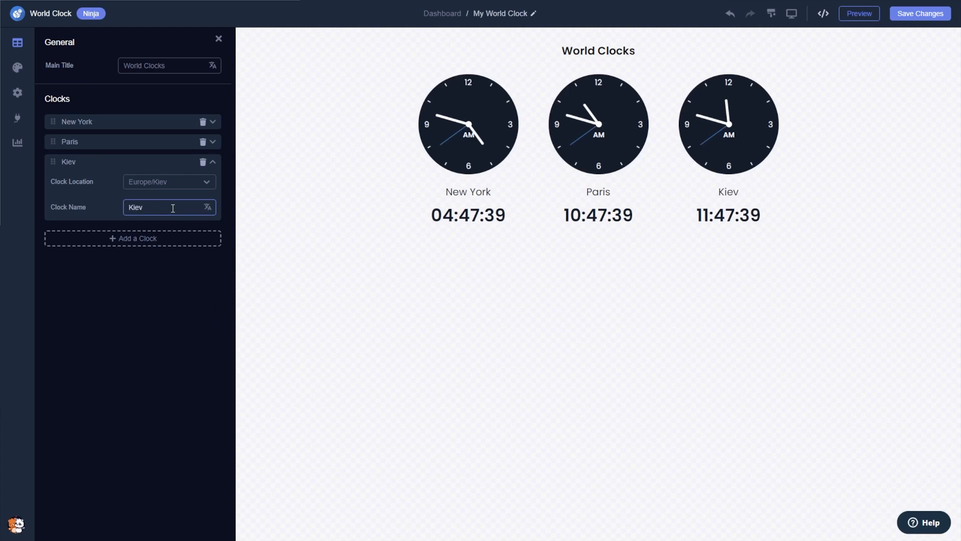
mouse_move(17, 67)
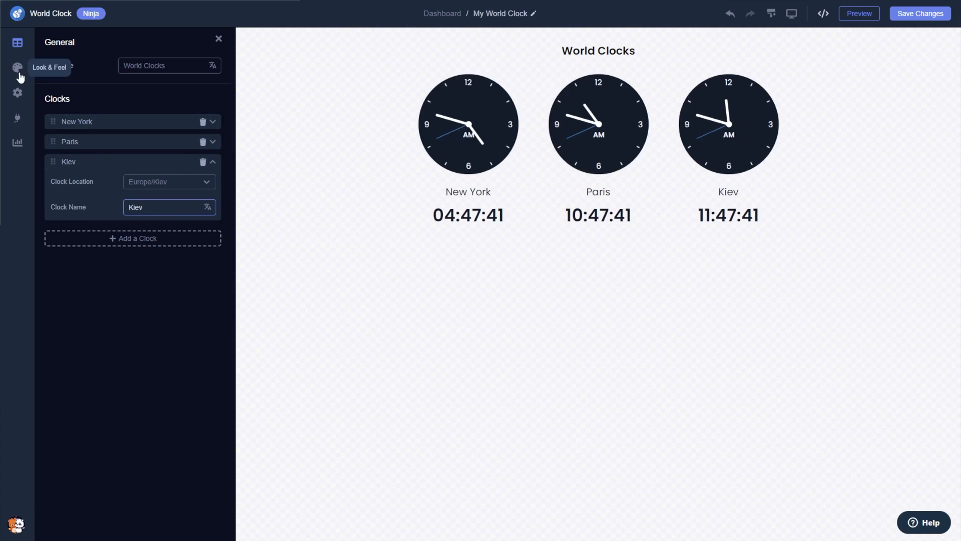
Style the clocks with digital time above, 123 number marks and a dark grey-purple skin
click(17, 67)
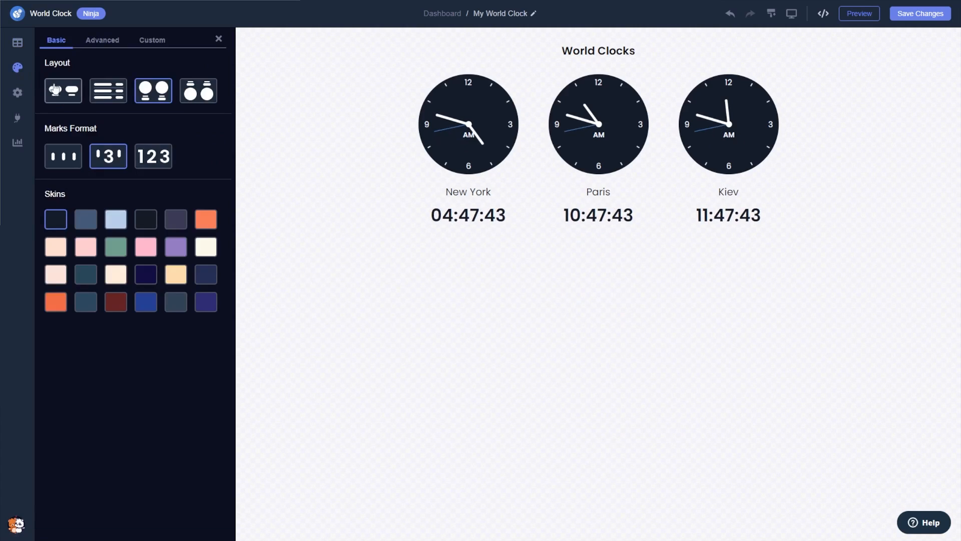
click(108, 91)
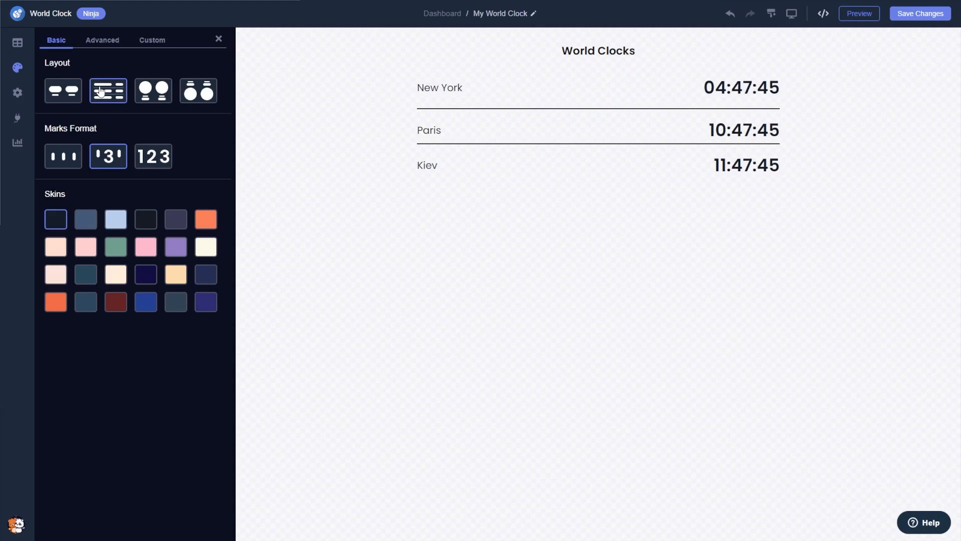
click(198, 92)
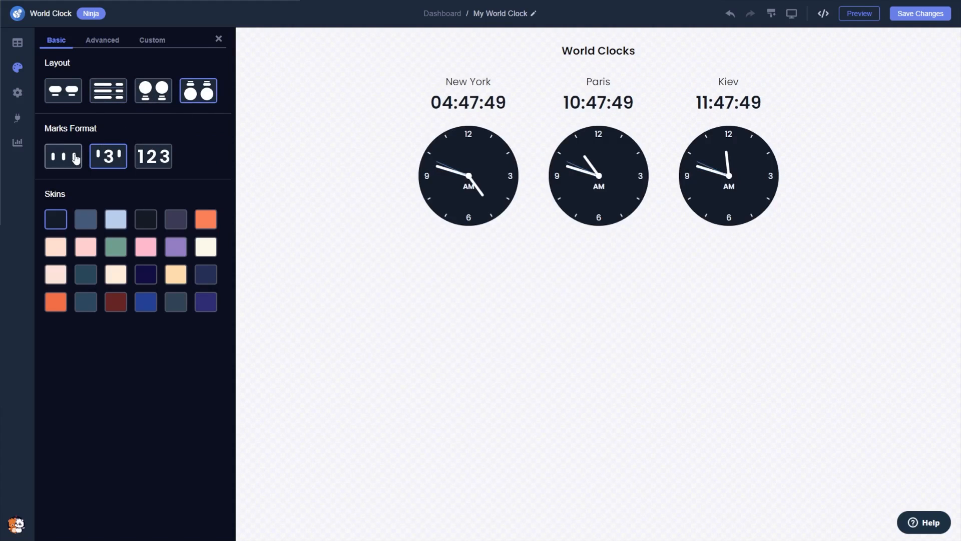
click(152, 156)
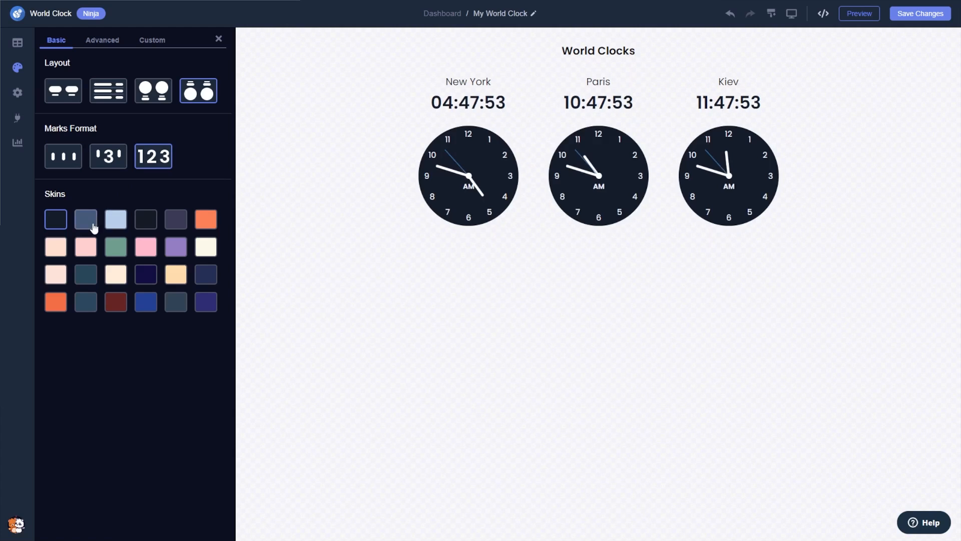
click(115, 219)
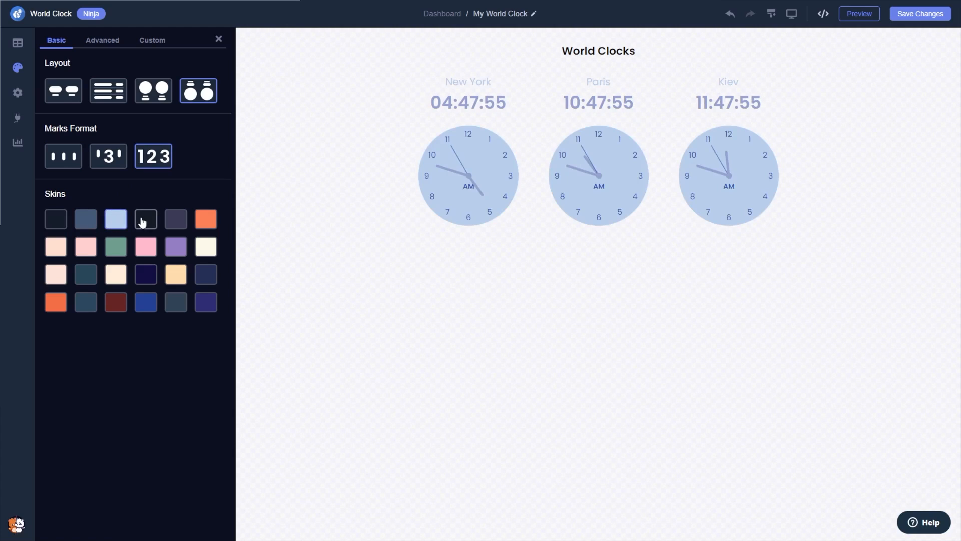
click(175, 219)
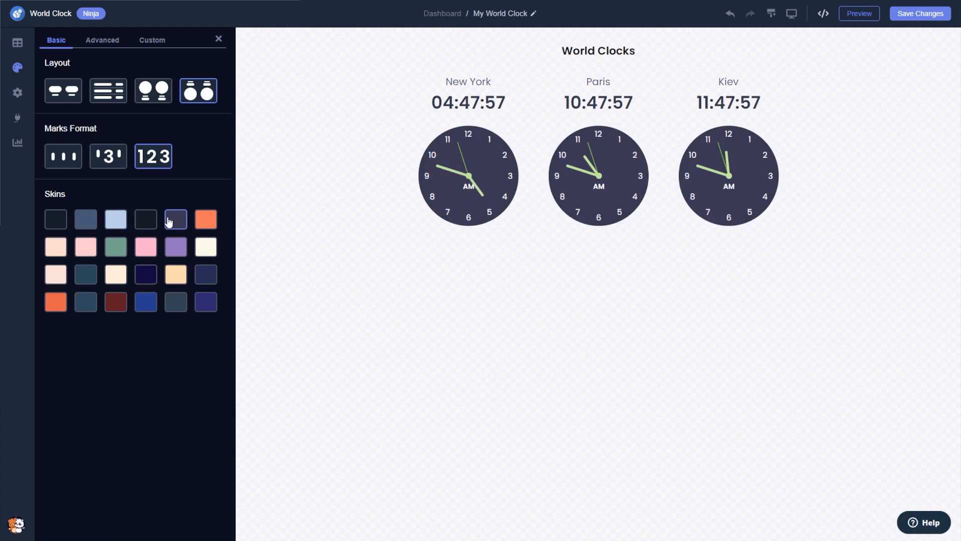
mouse_move(117, 203)
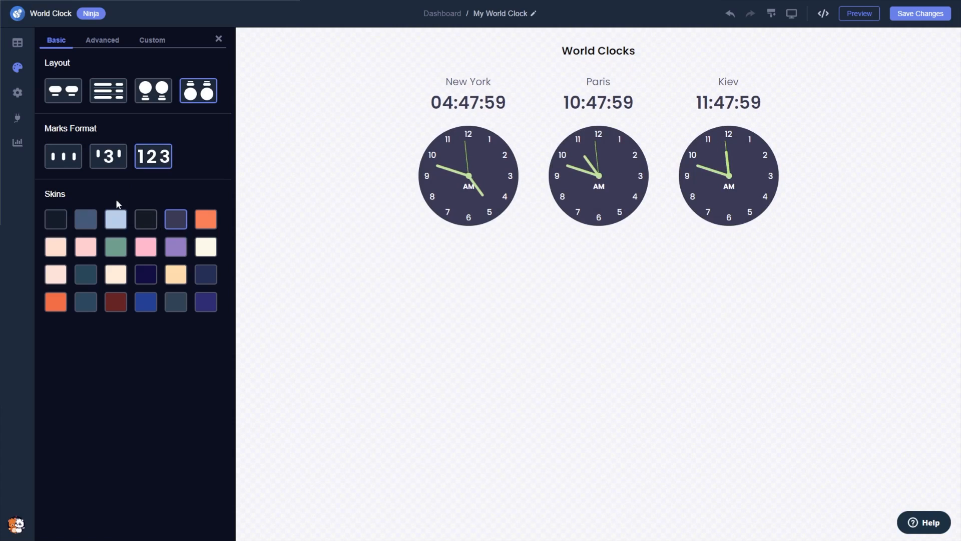
Hide the World Clocks main title and move on to the widget's integrations
click(17, 93)
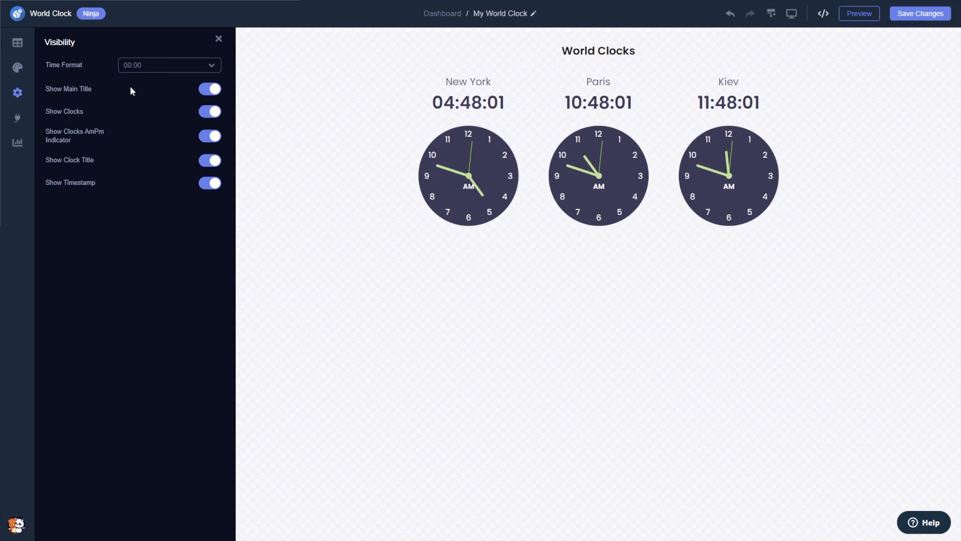
click(169, 65)
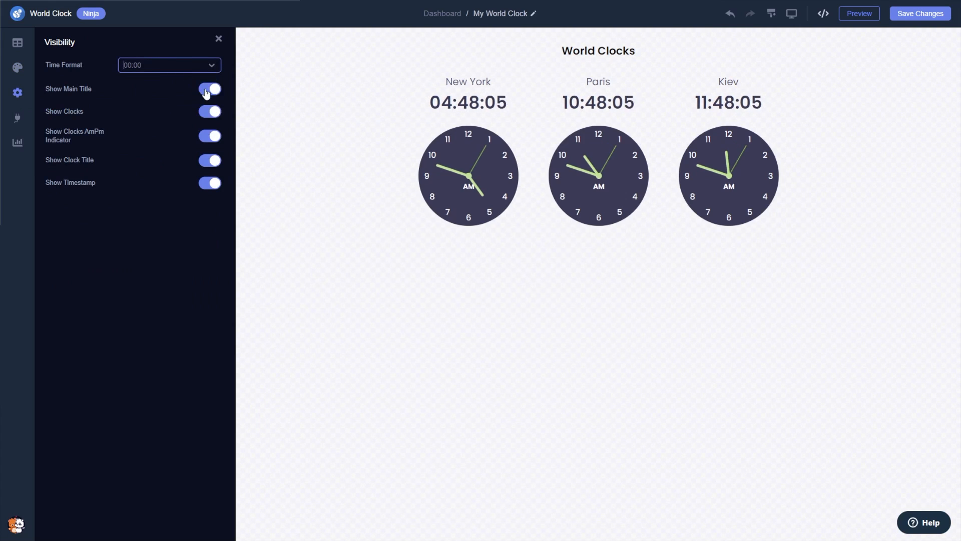
click(209, 89)
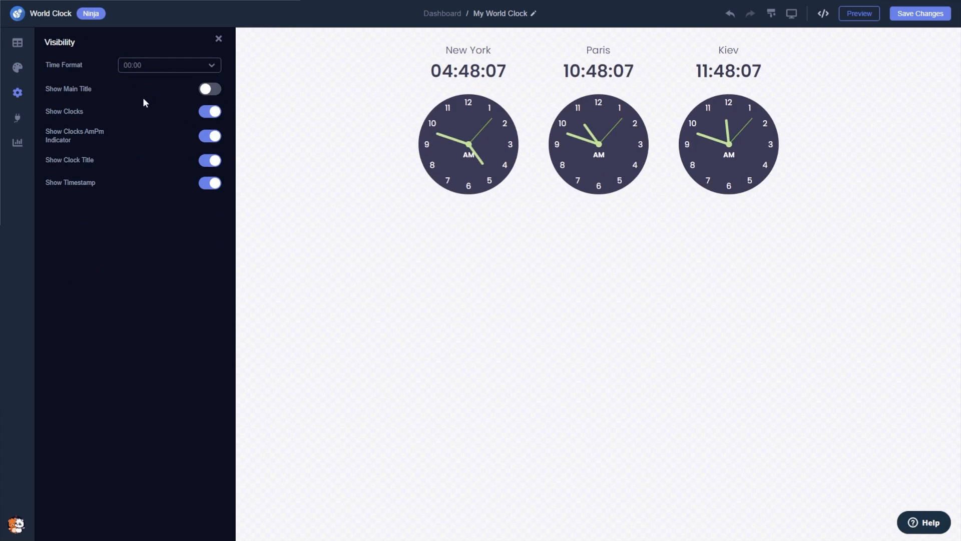
mouse_move(17, 117)
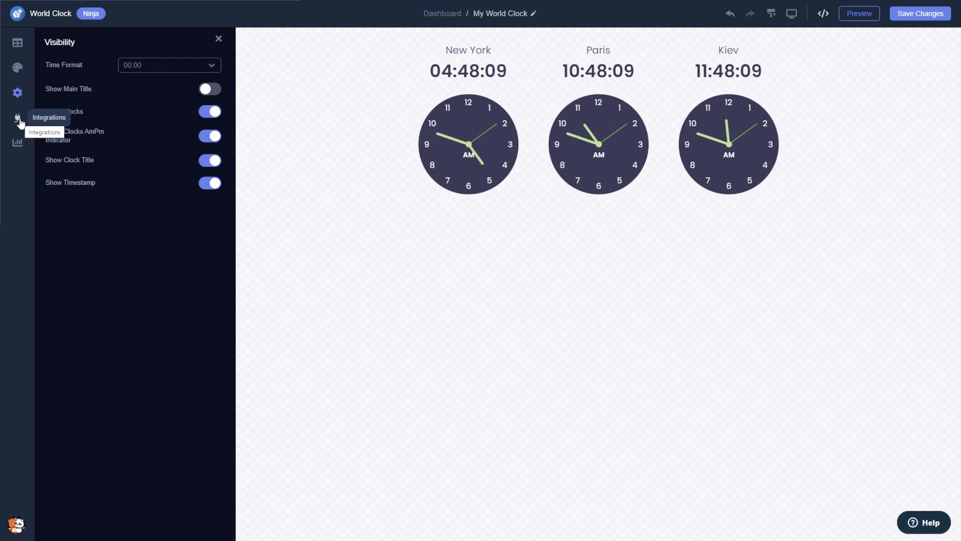
click(17, 117)
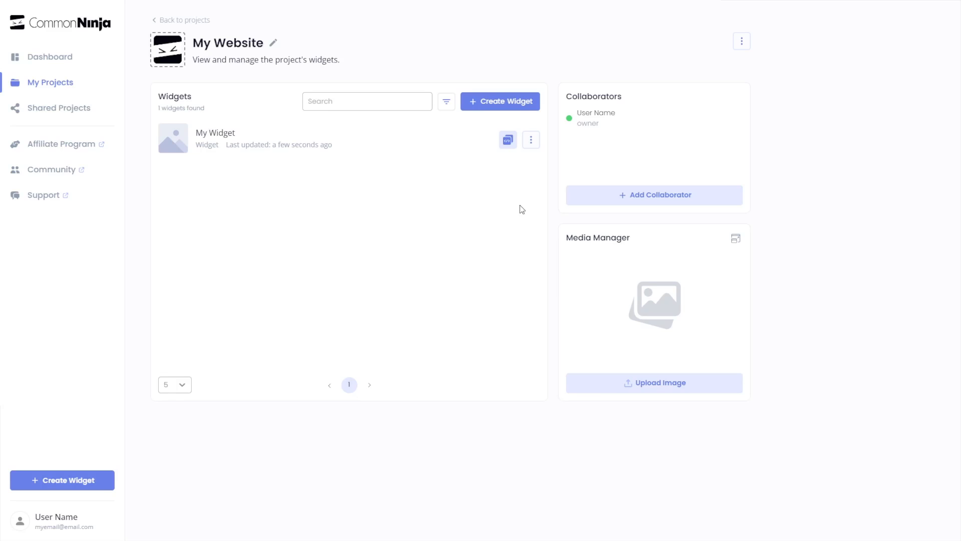
mouse_move(449, 144)
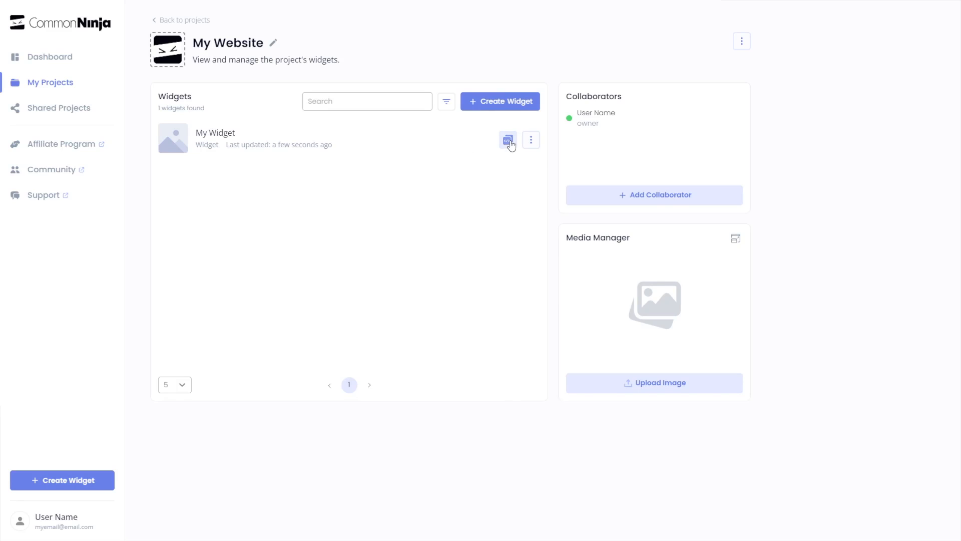
Retrieve My Widget's installation code and close its dialog
click(508, 140)
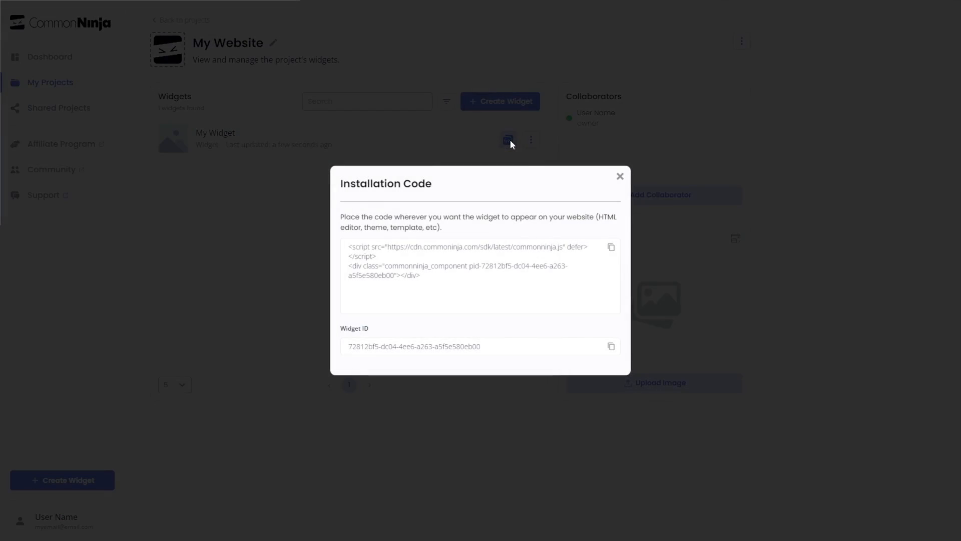
mouse_move(544, 211)
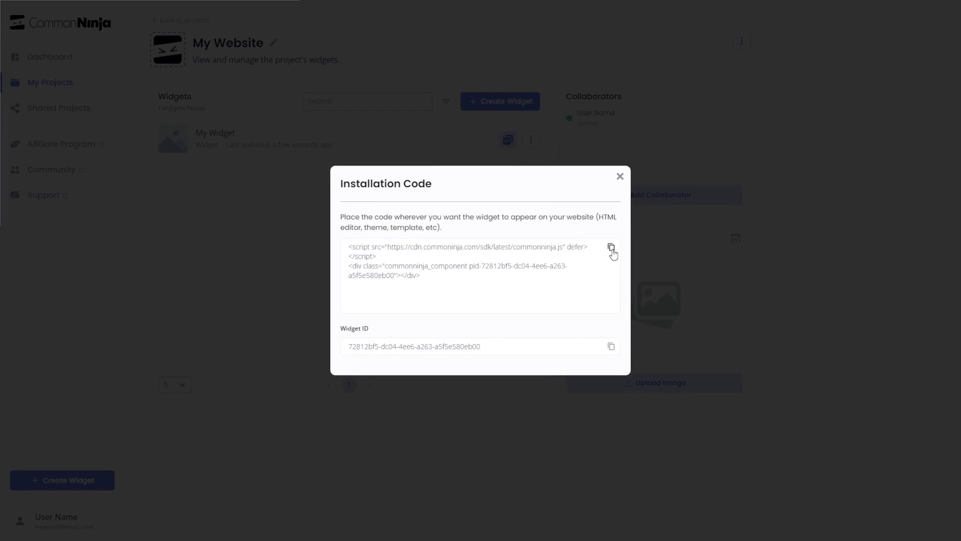
mouse_move(620, 177)
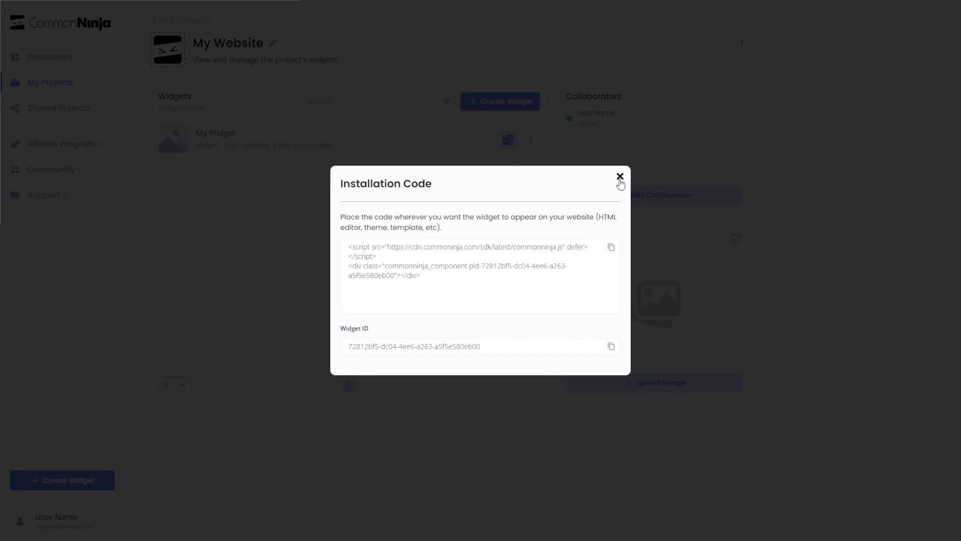
click(620, 176)
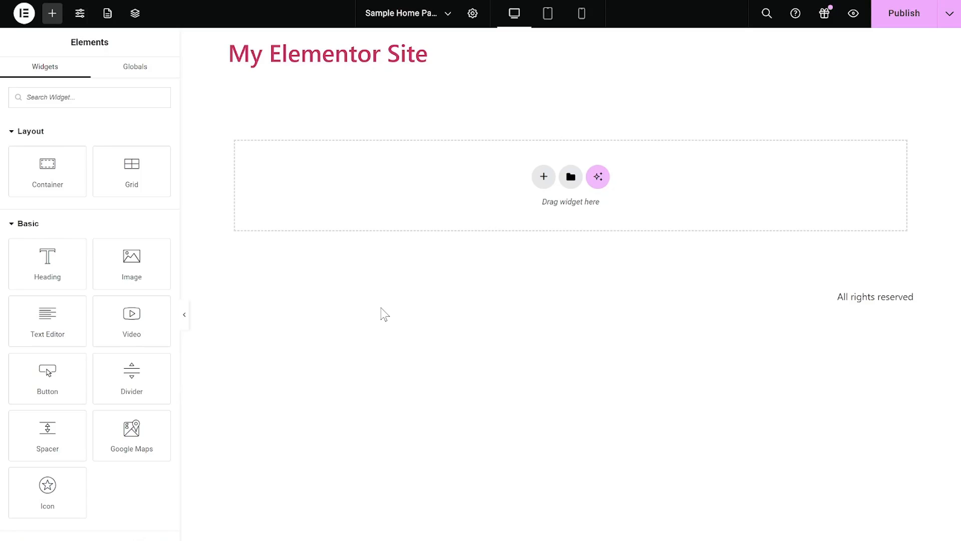
Find the HTML element by searching 'html' and place it under the site heading, ready for code
click(88, 97)
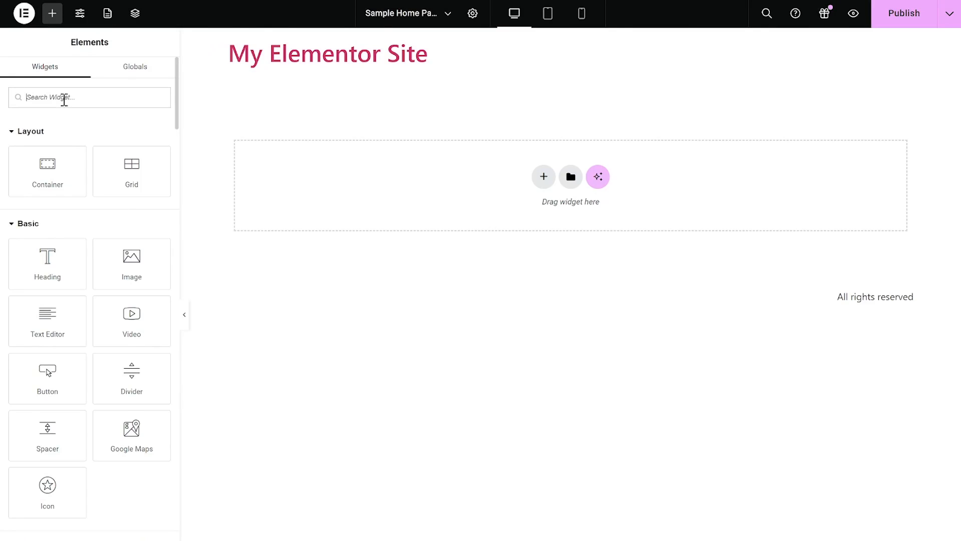
text(html)
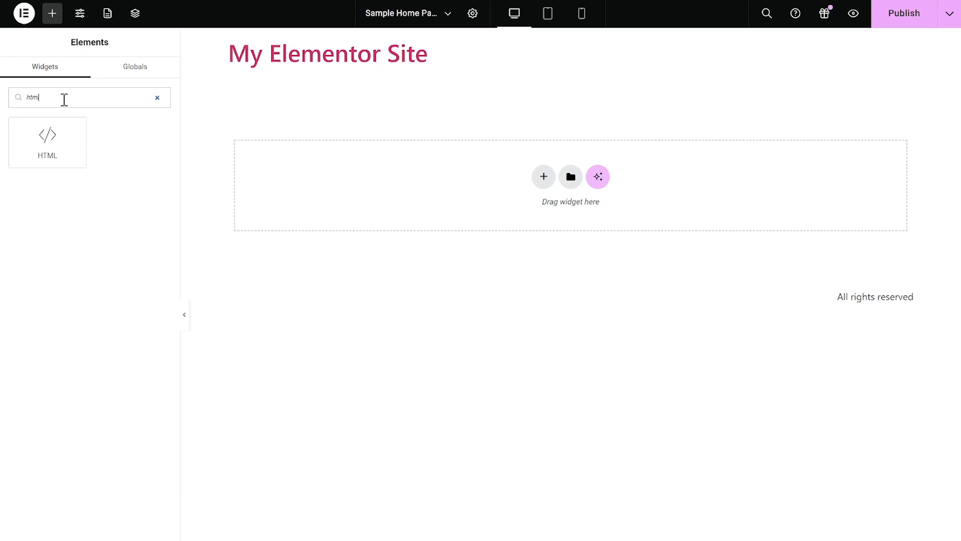
drag(47, 141, 119, 139)
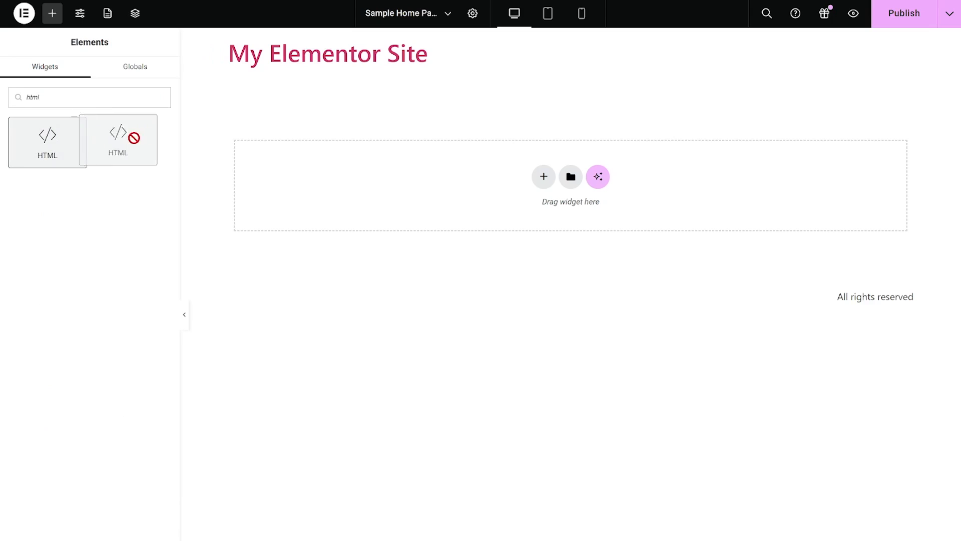
drag(47, 141, 570, 94)
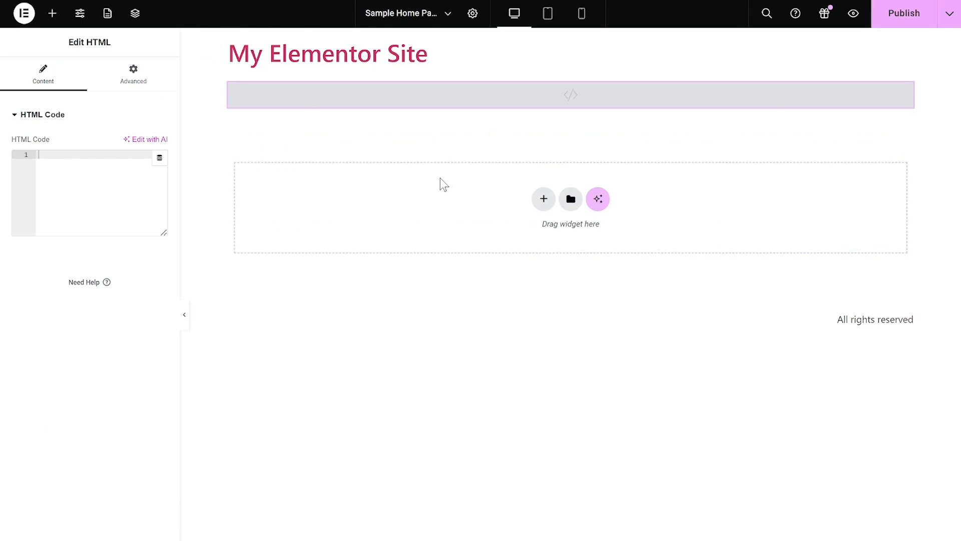
click(101, 165)
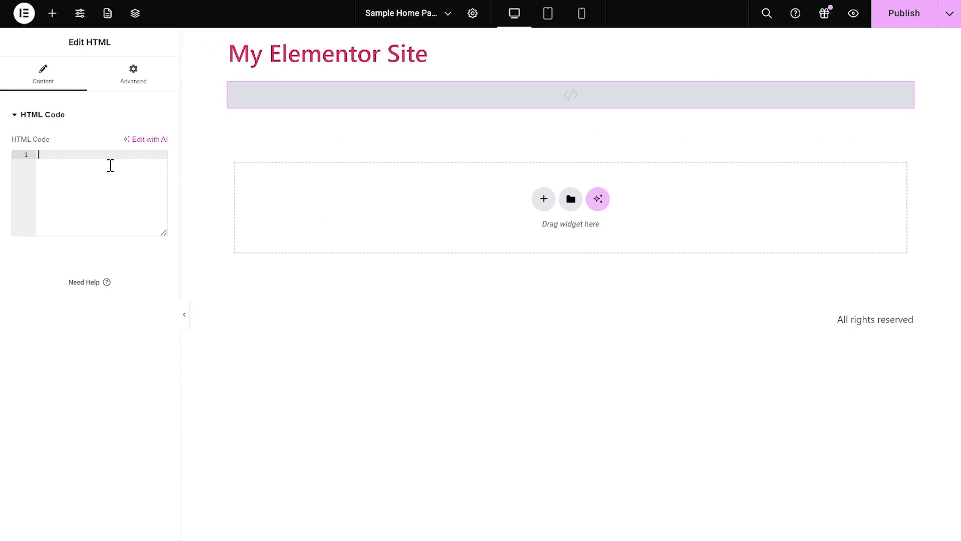